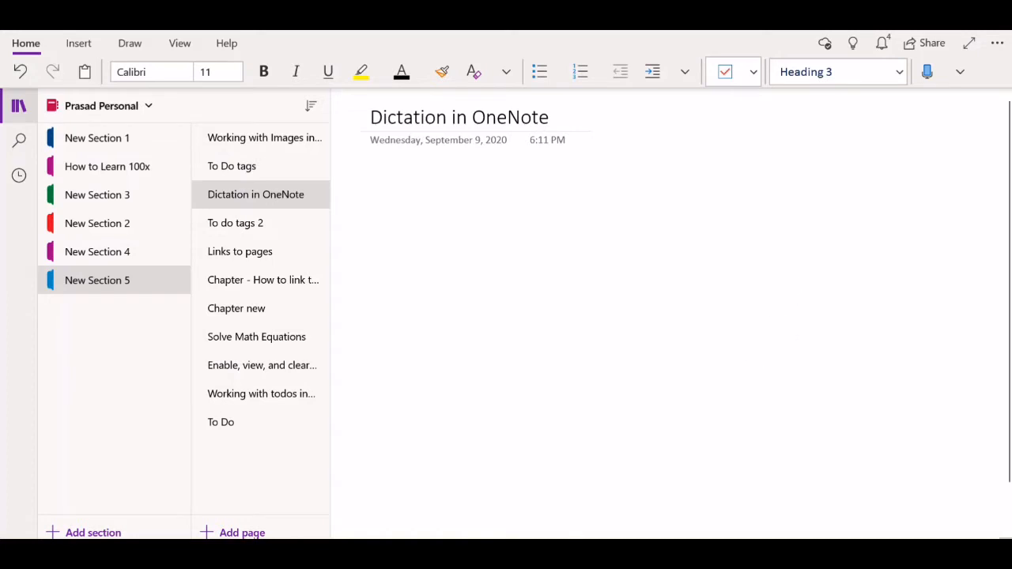
mouse_move(948, 378)
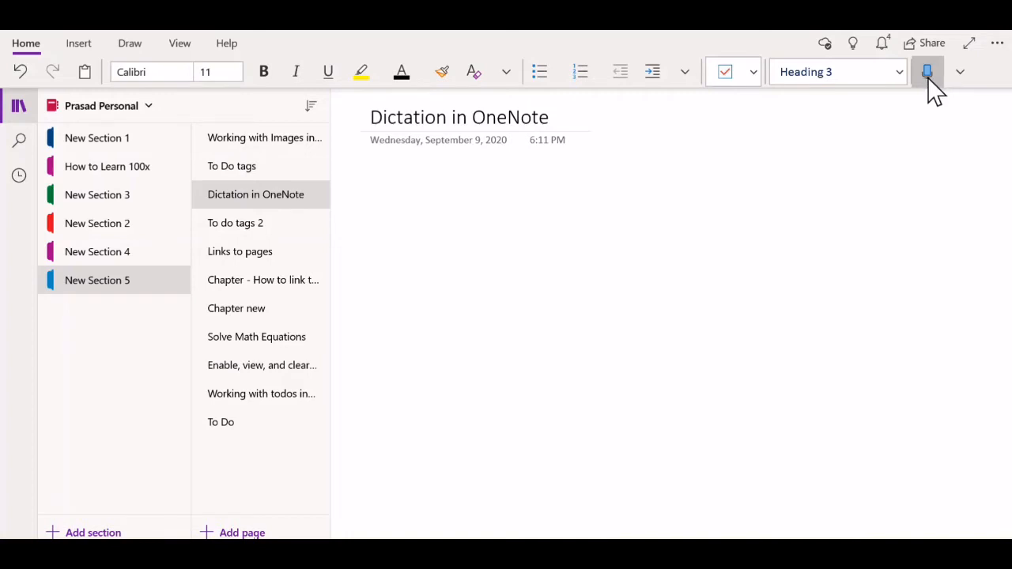
mouse_move(945, 98)
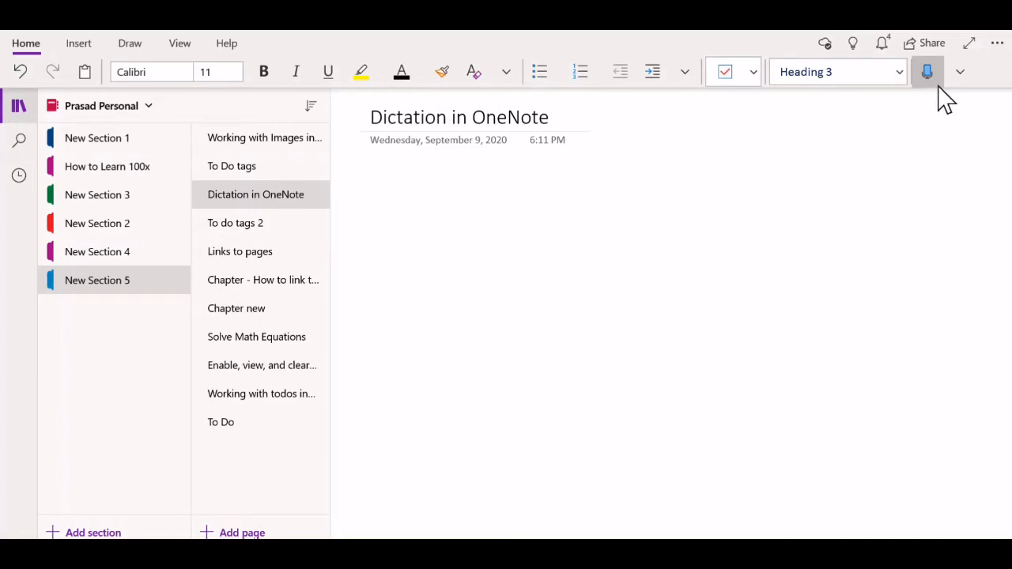
- Dictate the sentence 'How are you all doing today?' onto the page below the title
click(926, 71)
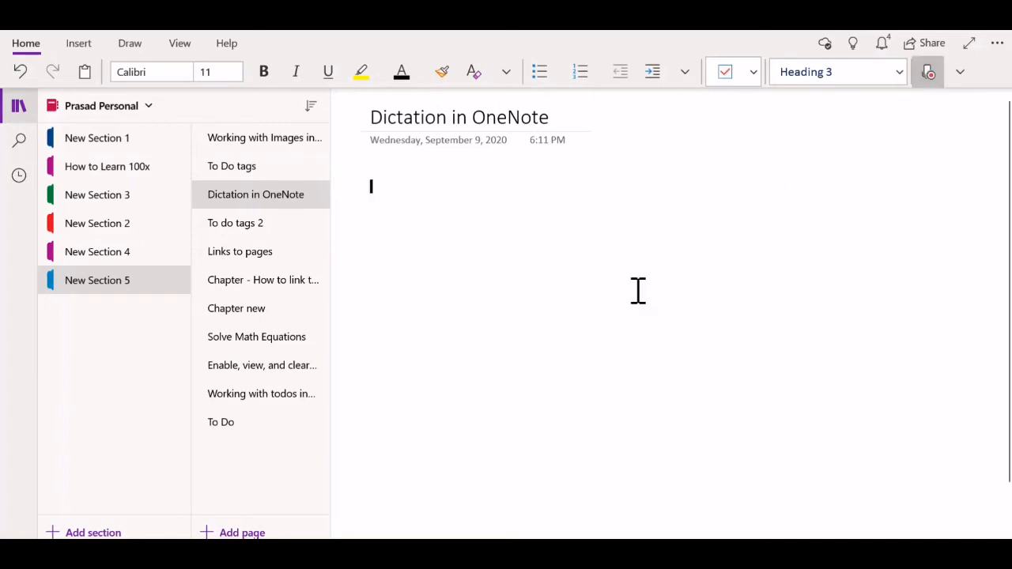
text(how are you all doing today?)
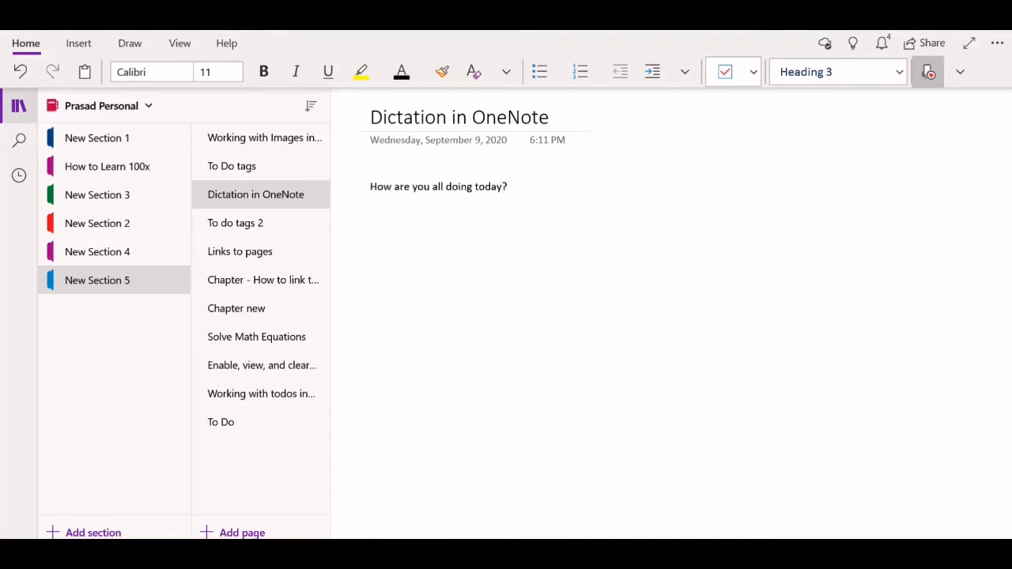
click(928, 73)
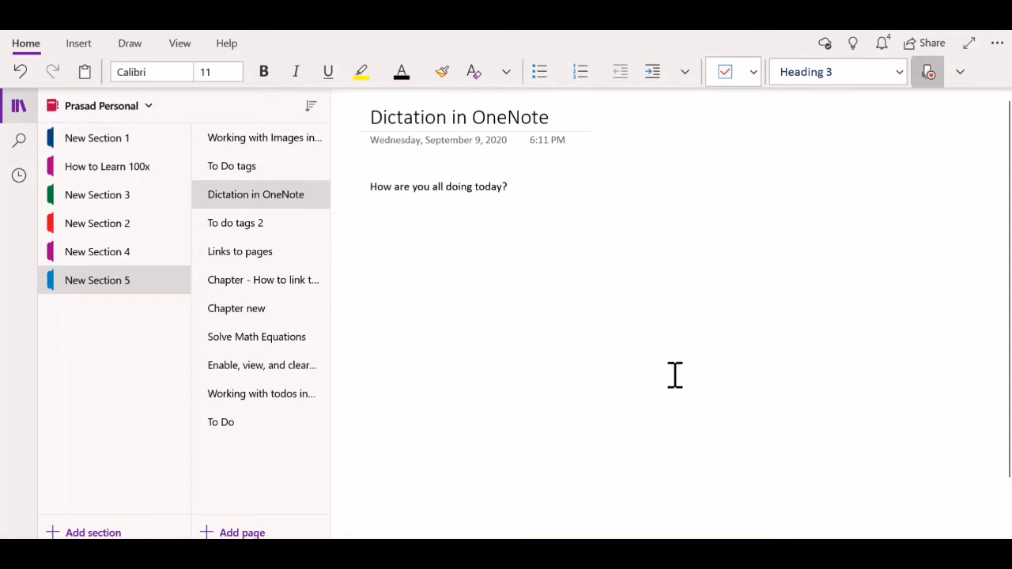
mouse_move(683, 332)
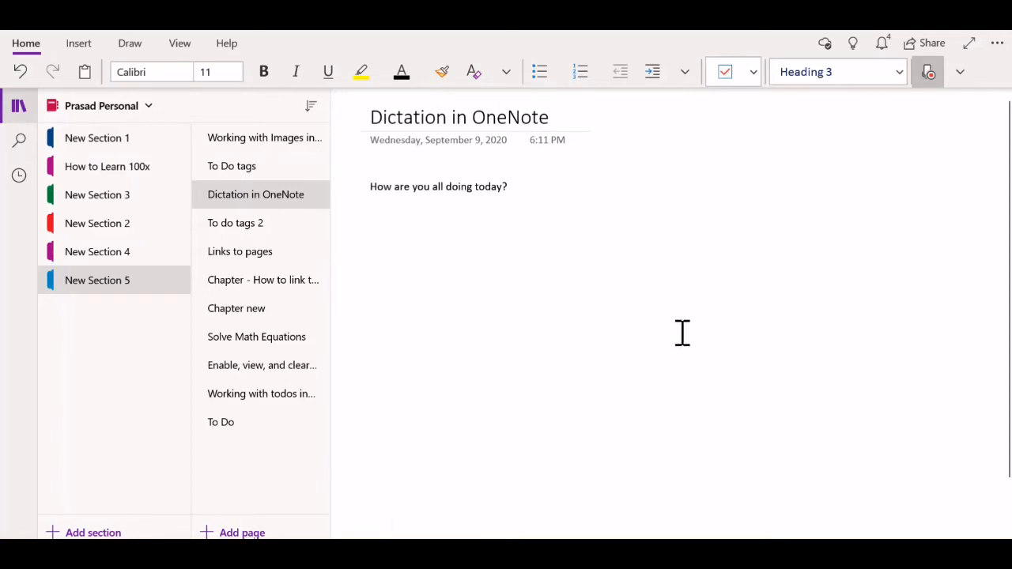
mouse_move(674, 304)
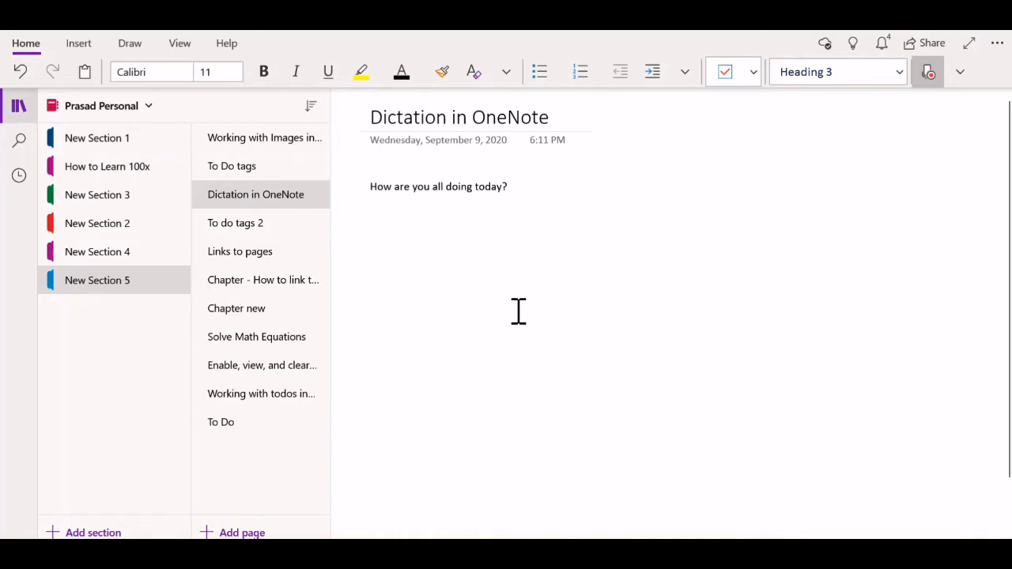
mouse_move(802, 283)
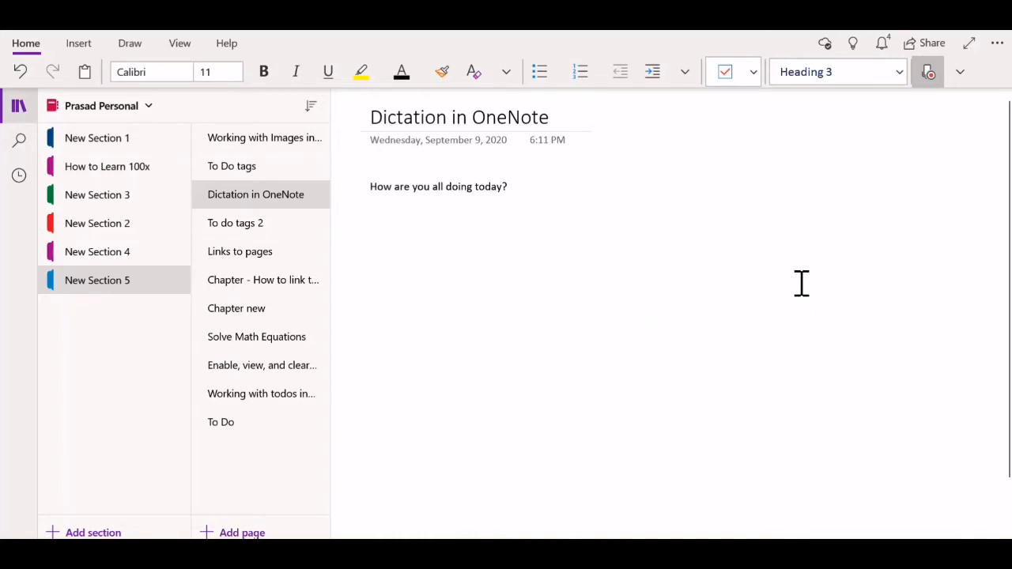
- Start an audio recording from Insert so the clip embeds below the sentence
click(79, 43)
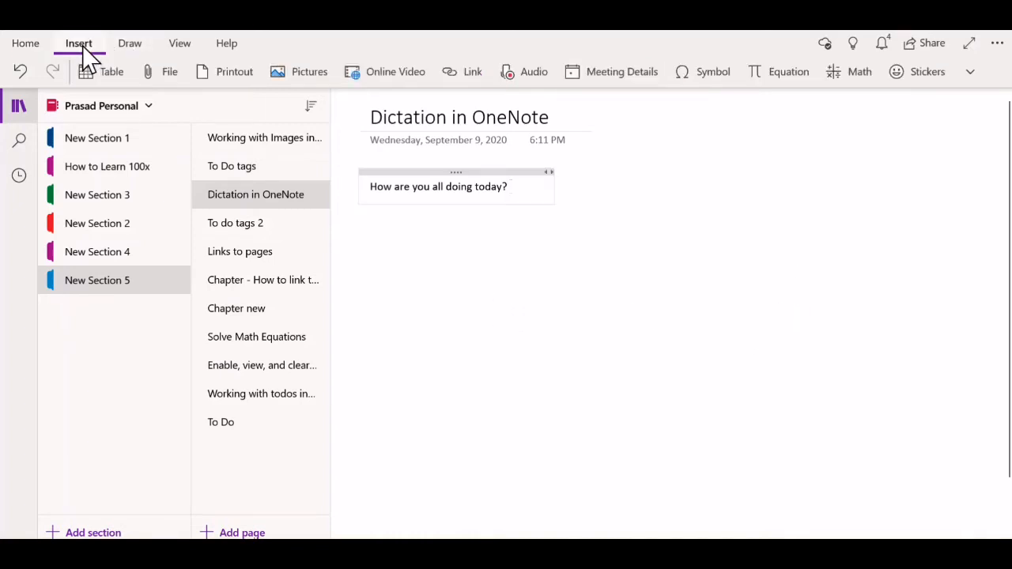
mouse_move(534, 71)
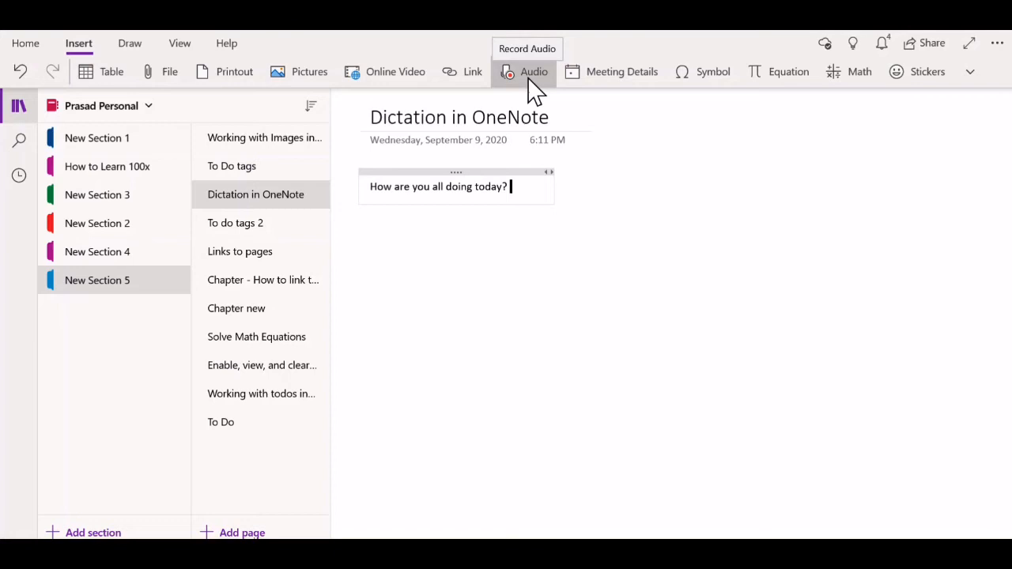
click(534, 71)
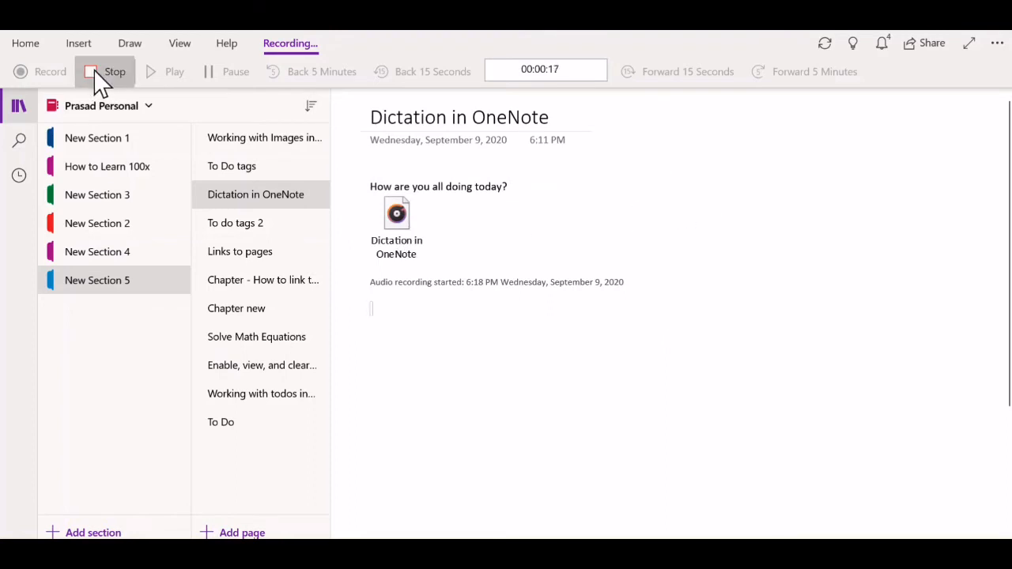
- Stop the audio recording, leaving the 17-second clip embedded on the page
click(114, 71)
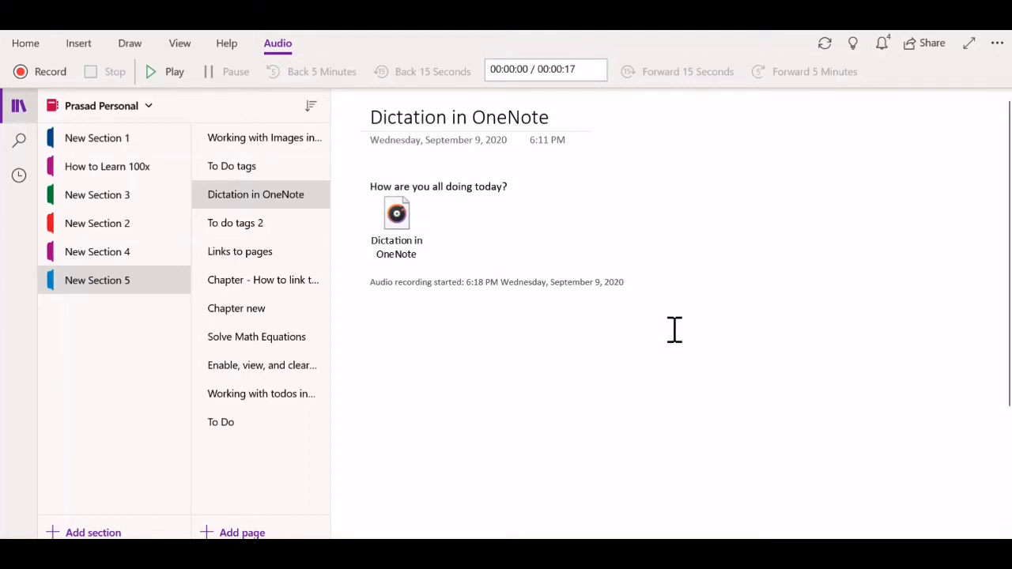
mouse_move(585, 95)
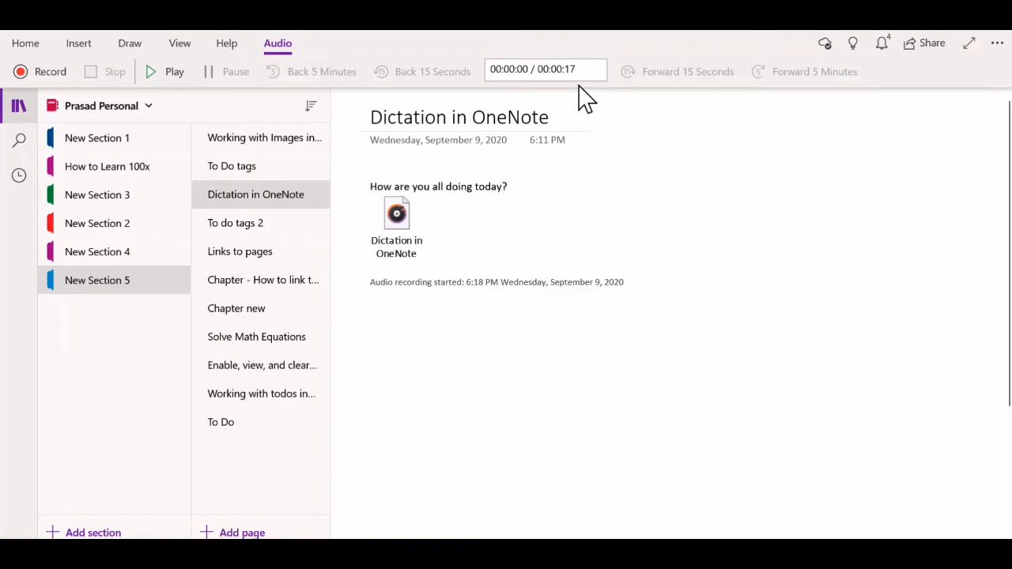
mouse_move(556, 71)
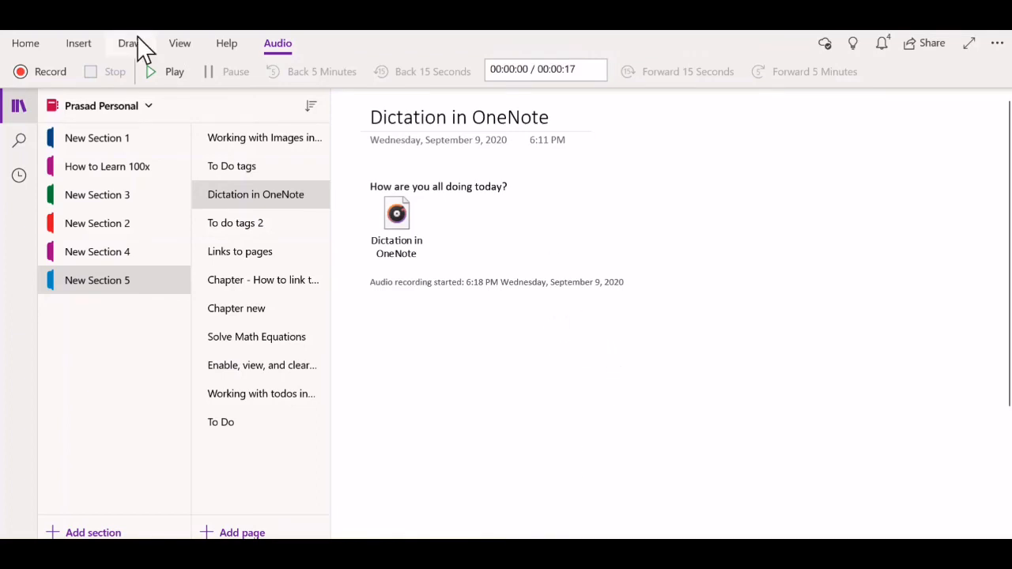
- Return to the Home ribbon's basic text formatting options
click(174, 72)
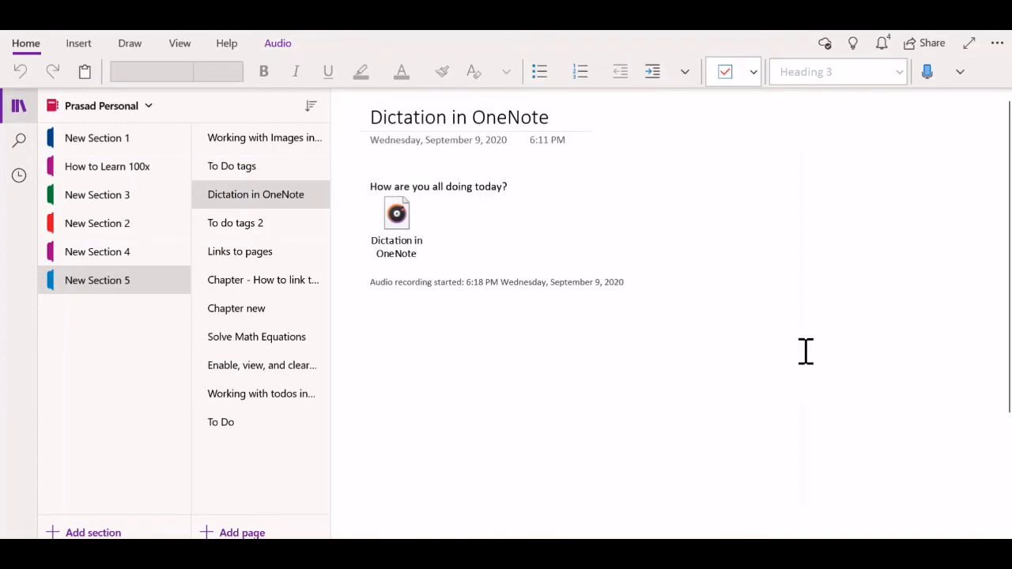
mouse_move(809, 342)
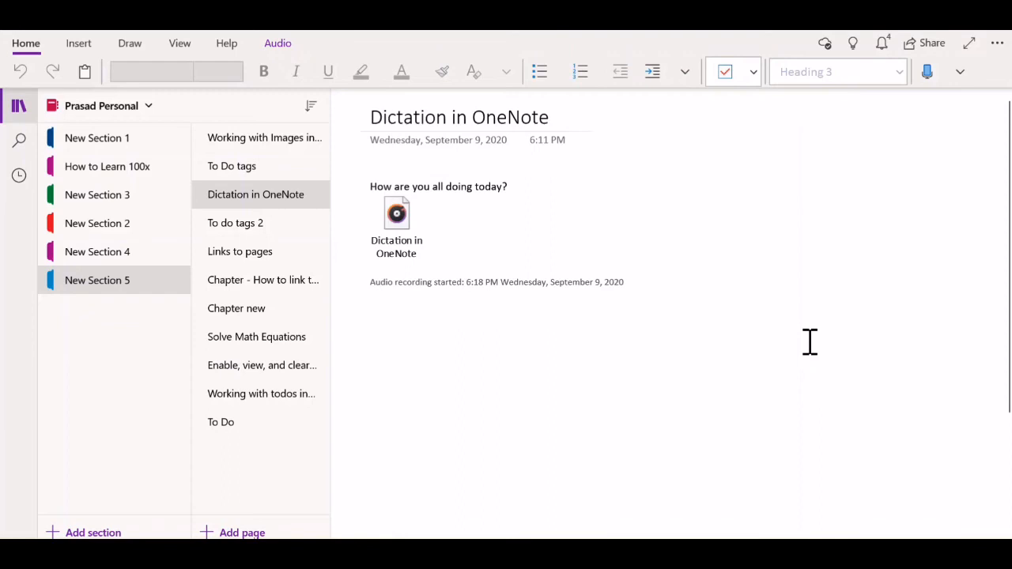
mouse_move(895, 197)
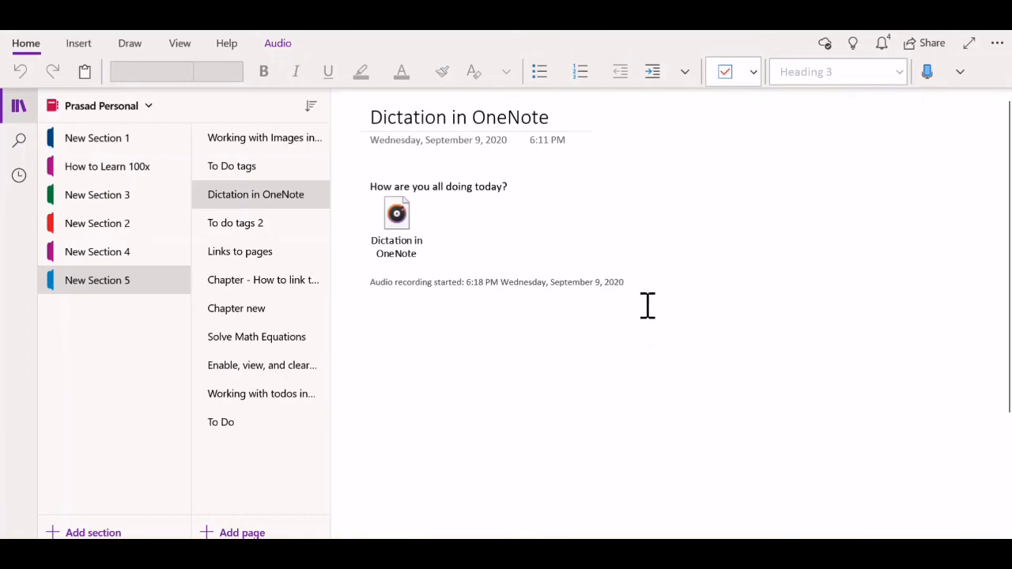
- Show the Insert options again while the sentence and clip stay on the page
click(77, 42)
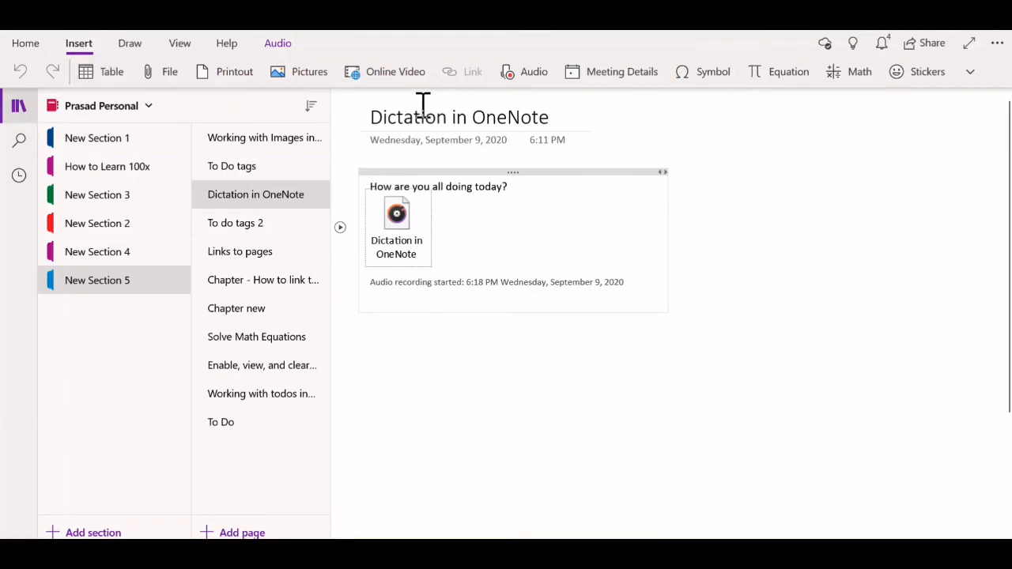
mouse_move(534, 71)
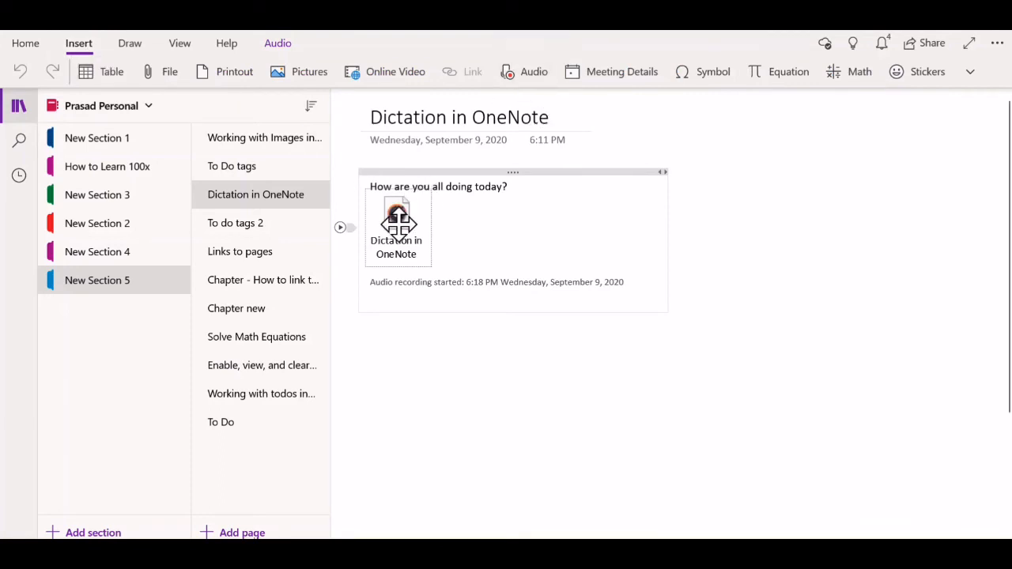
mouse_move(480, 208)
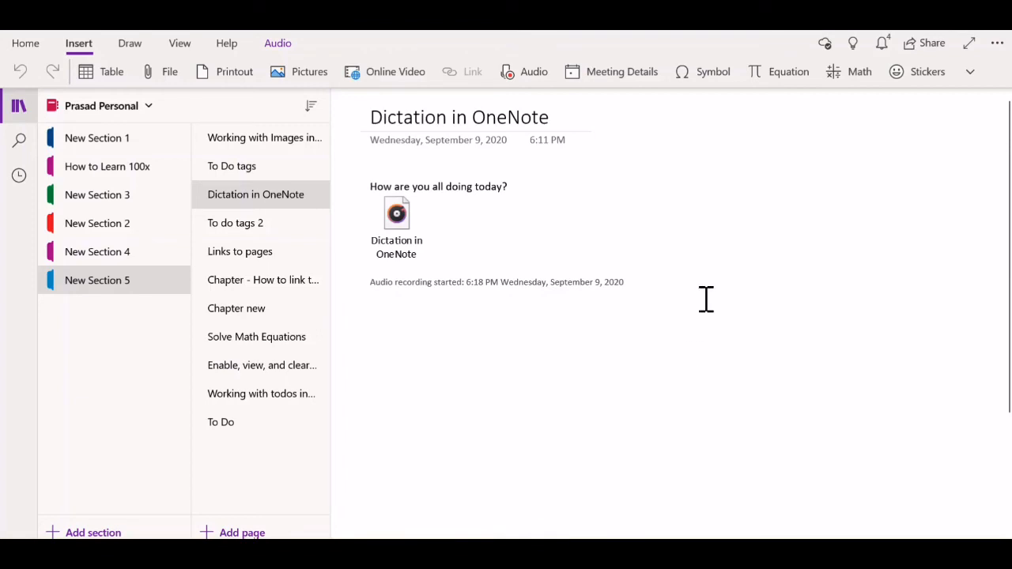
mouse_move(603, 396)
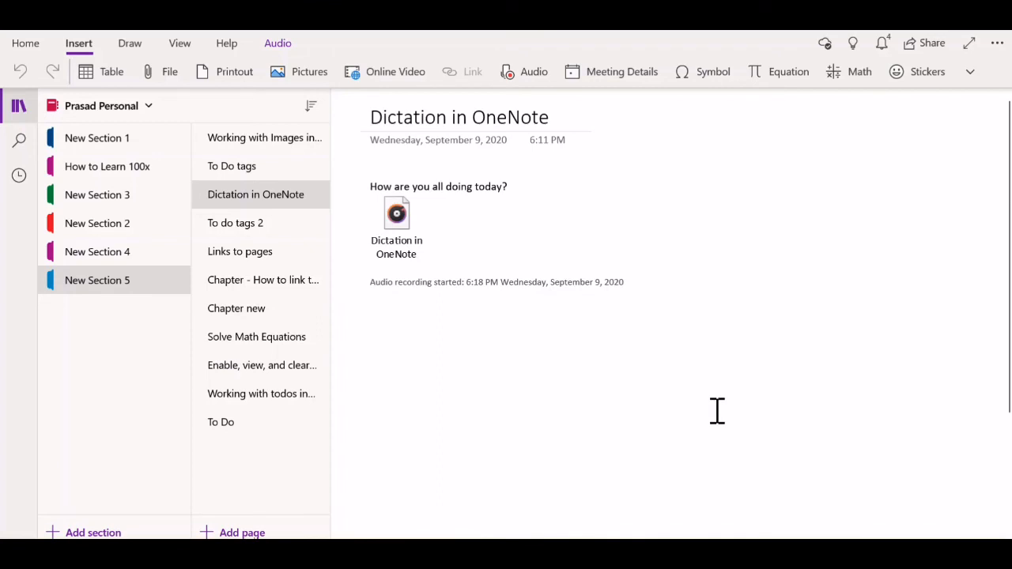
mouse_move(812, 380)
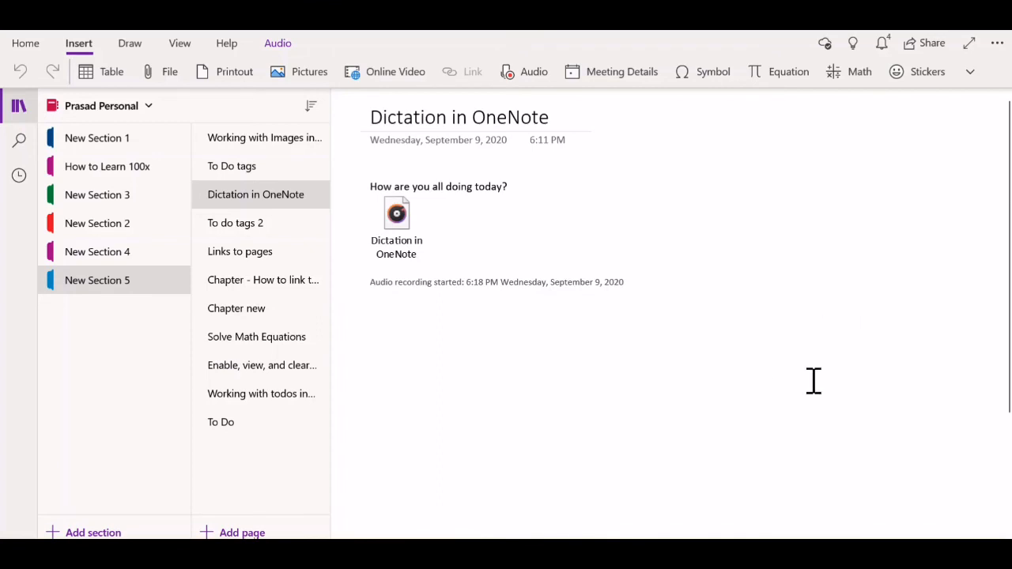
mouse_move(826, 430)
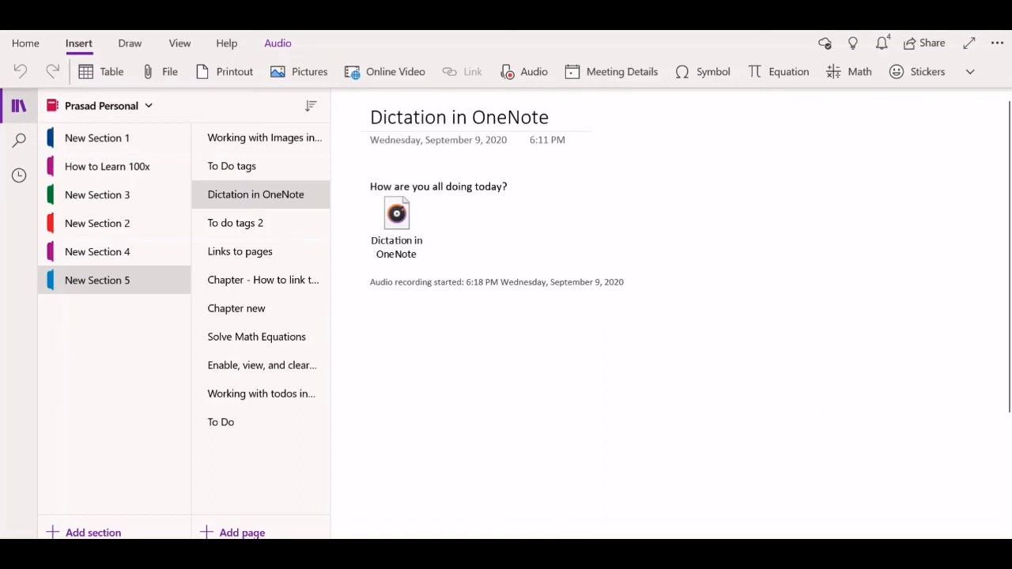
mouse_move(649, 456)
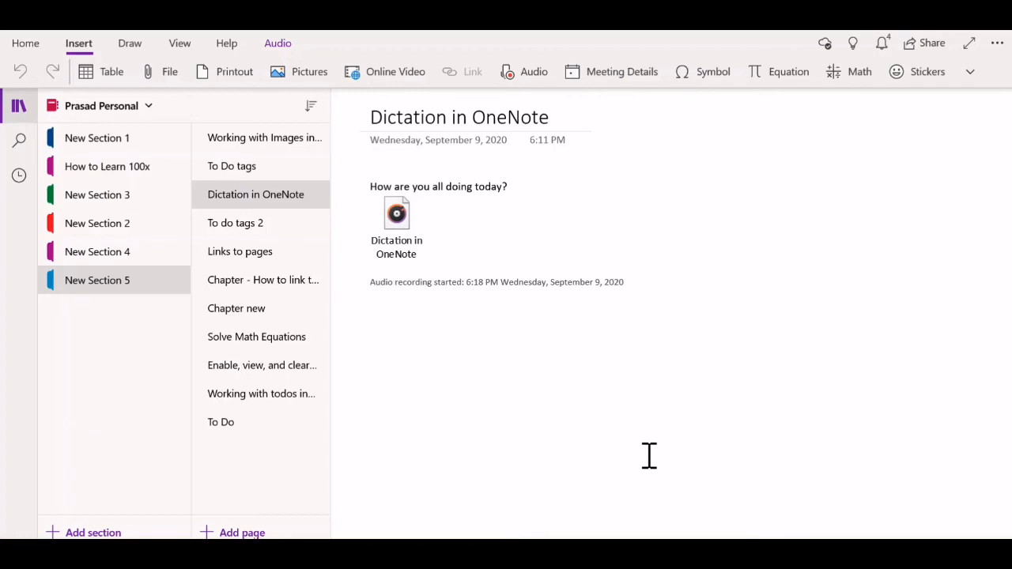
mouse_move(688, 437)
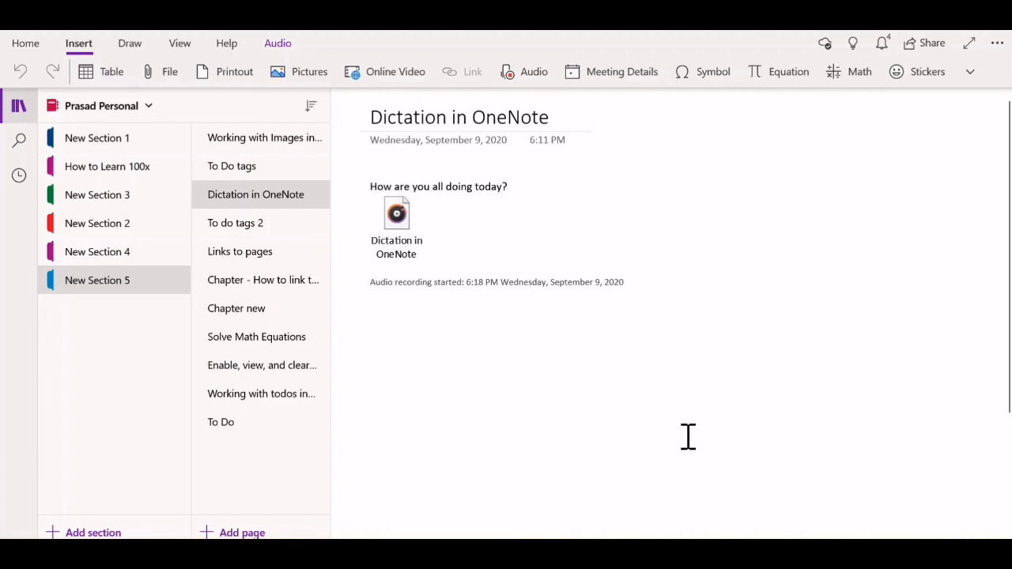